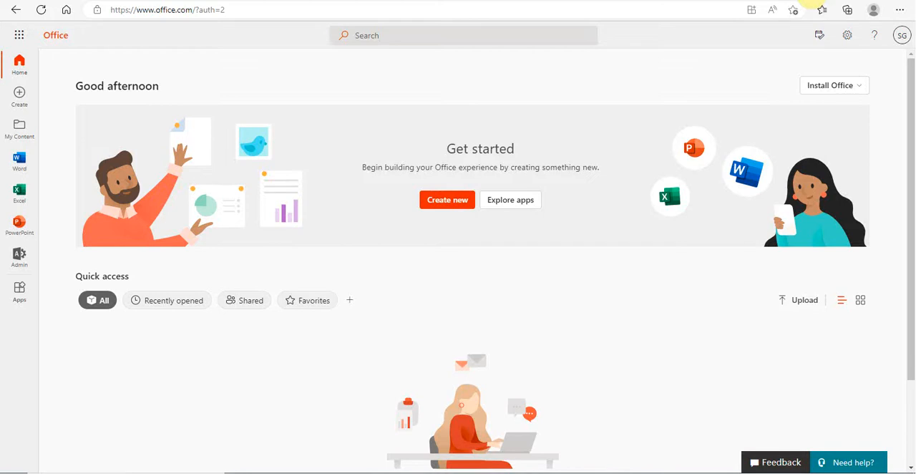
mouse_move(773, 12)
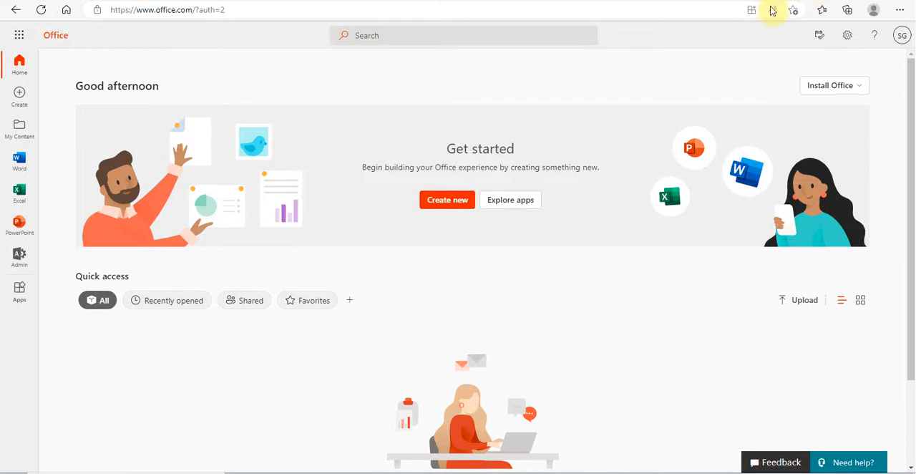
Go to the admin center and show the Active users list under Users.
click(179, 9)
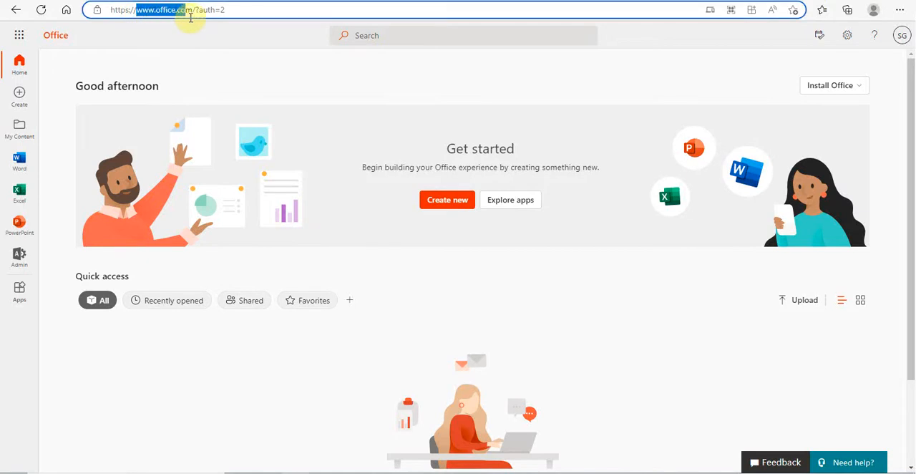
mouse_move(627, 94)
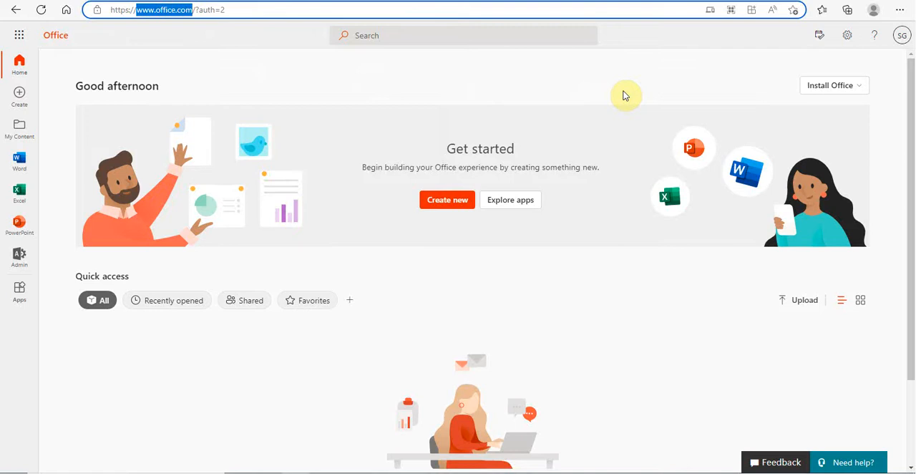
mouse_move(20, 256)
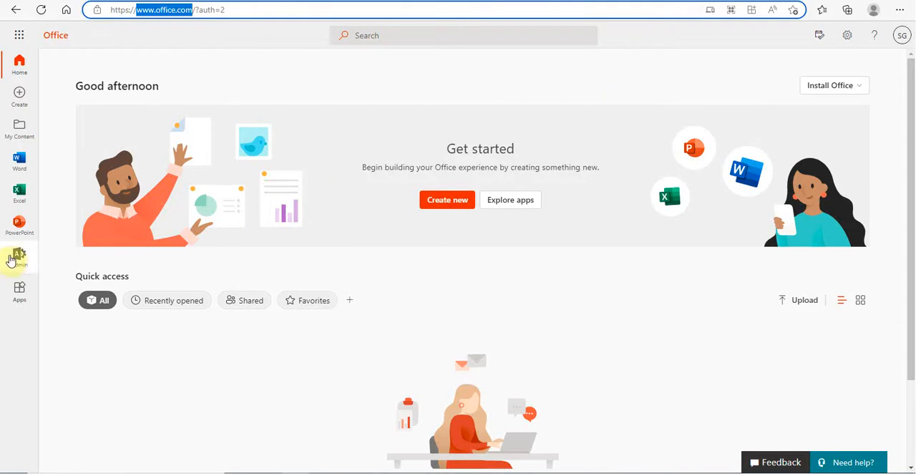
click(20, 255)
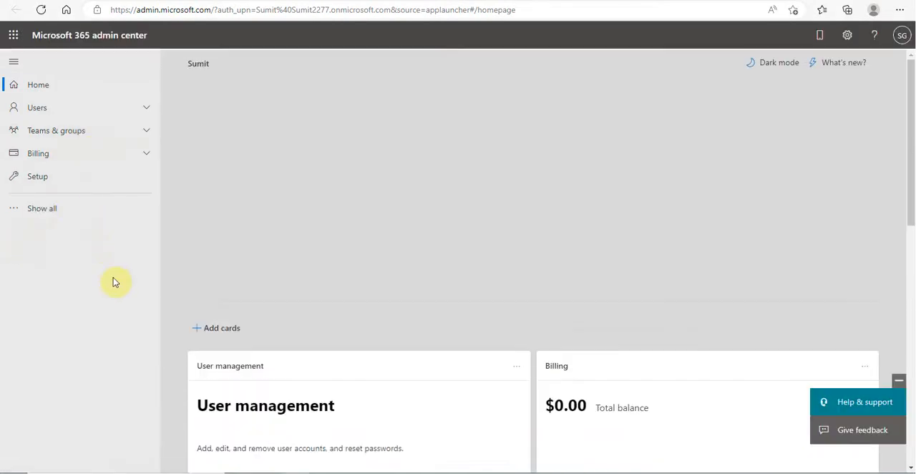
click(37, 108)
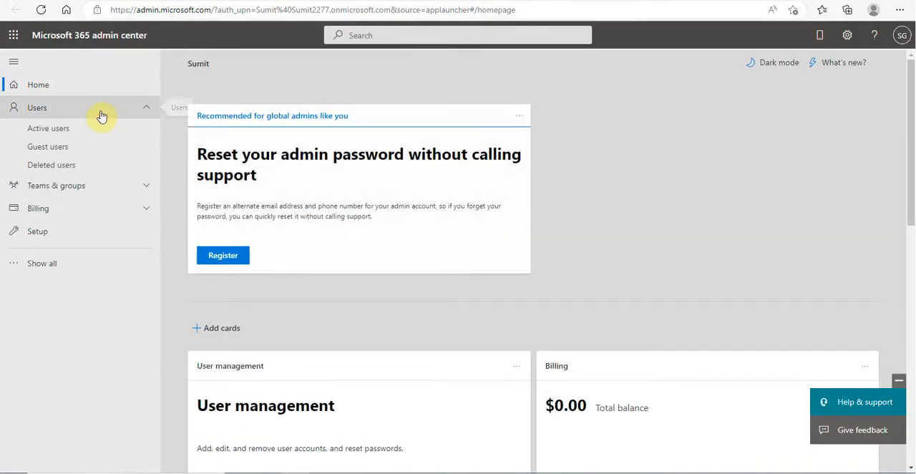
click(49, 129)
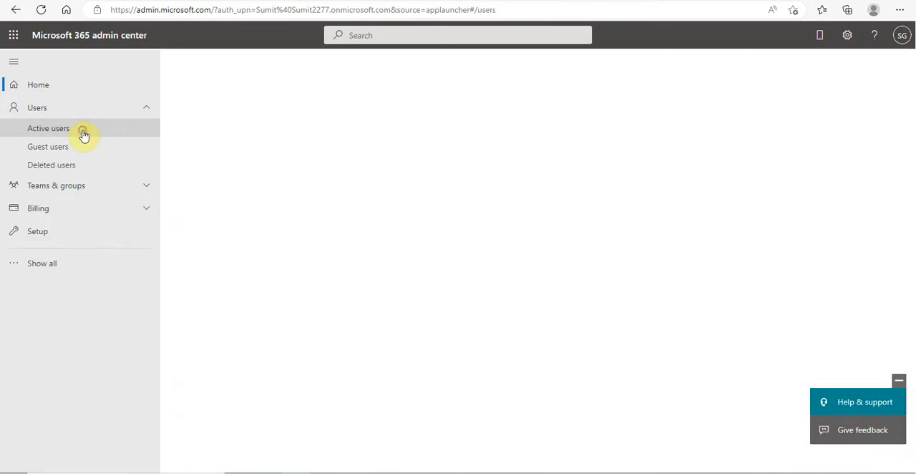
click(48, 129)
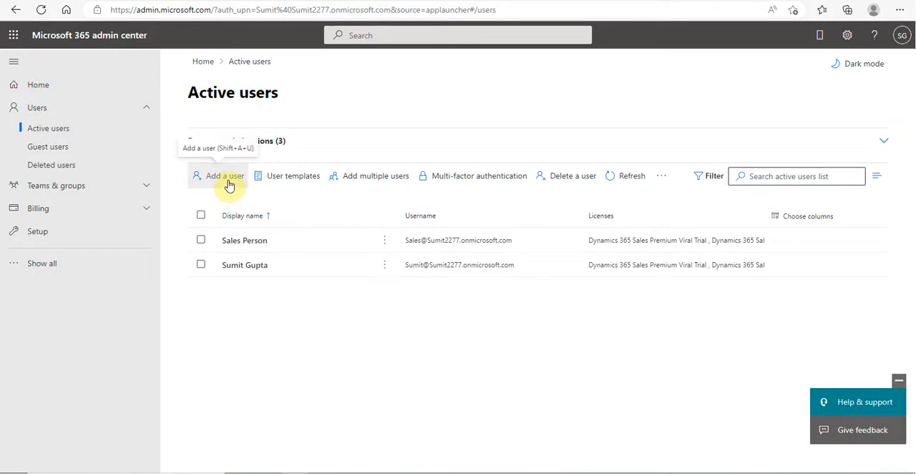
Add a user named Manager Sales with username Manager, leaving forced password change off.
click(225, 176)
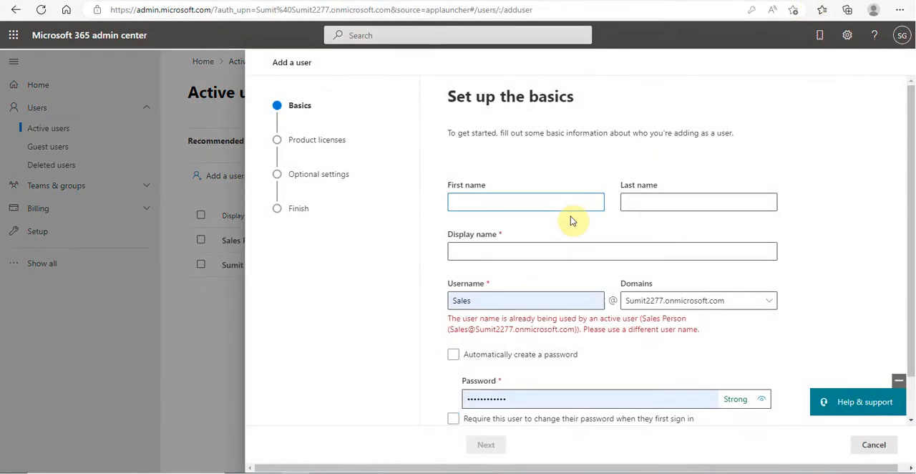
text(Manager)
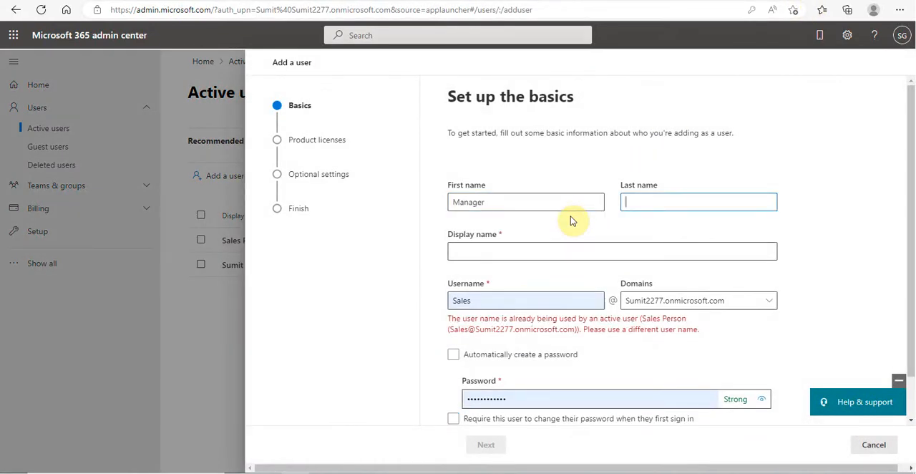
text(Sales)
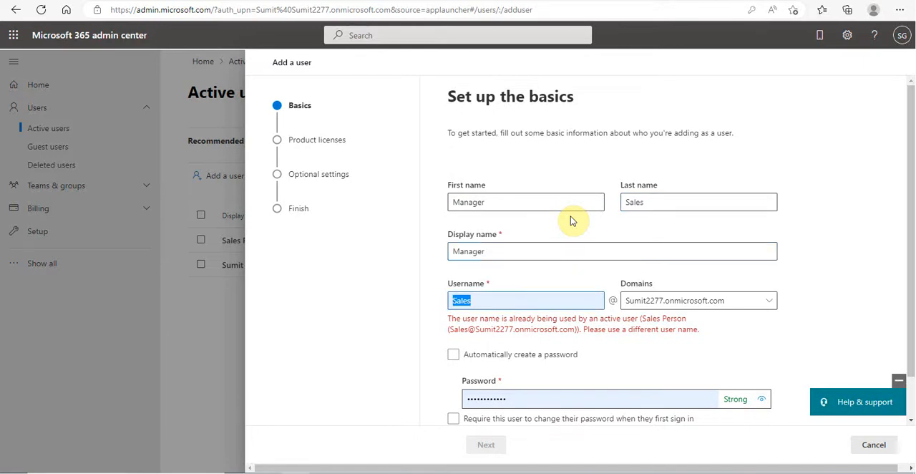
text(Manager)
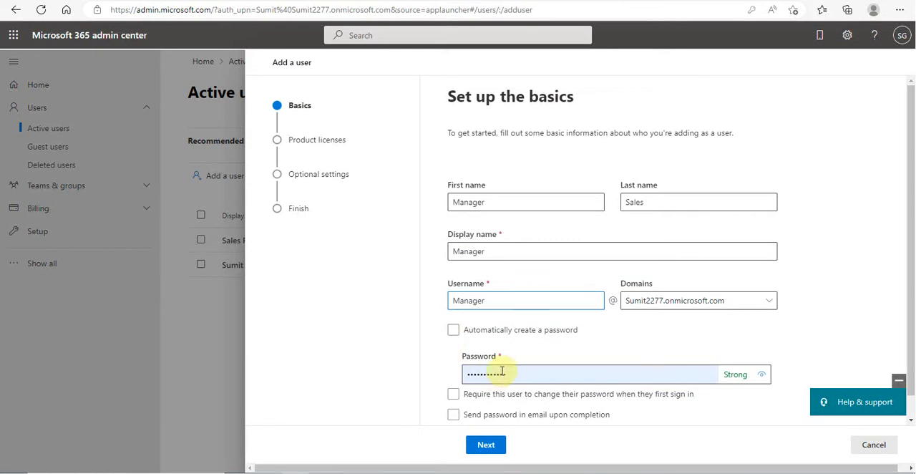
click(452, 371)
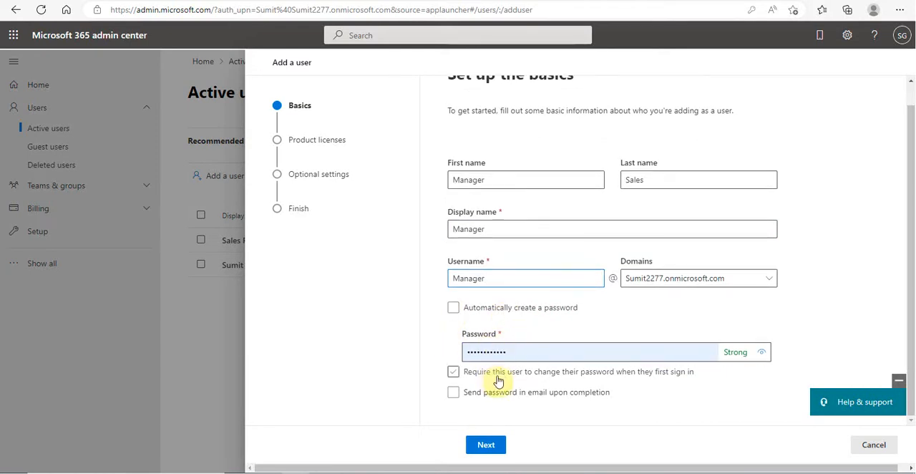
click(452, 371)
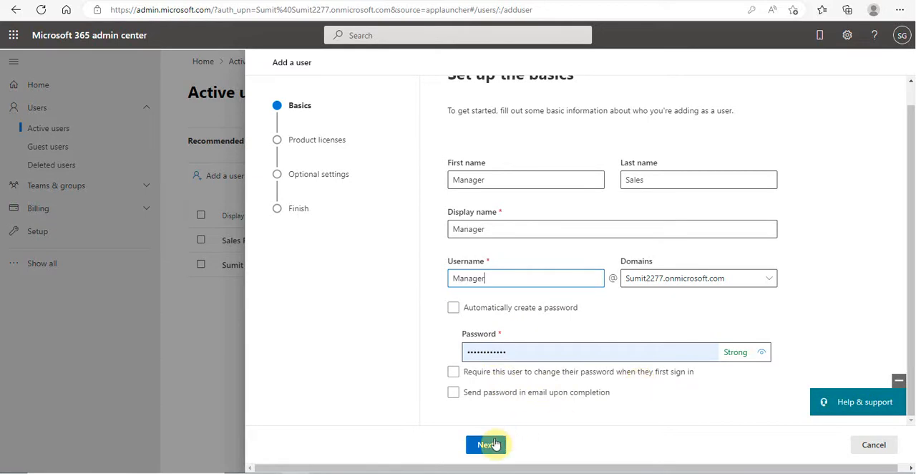
Assign the Dynamics 365 Sales Premium license and continue to Optional settings.
click(487, 444)
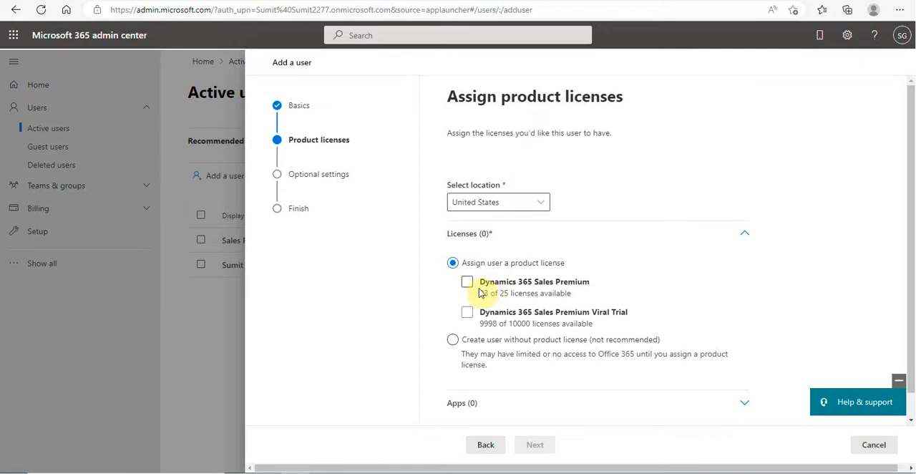
click(467, 280)
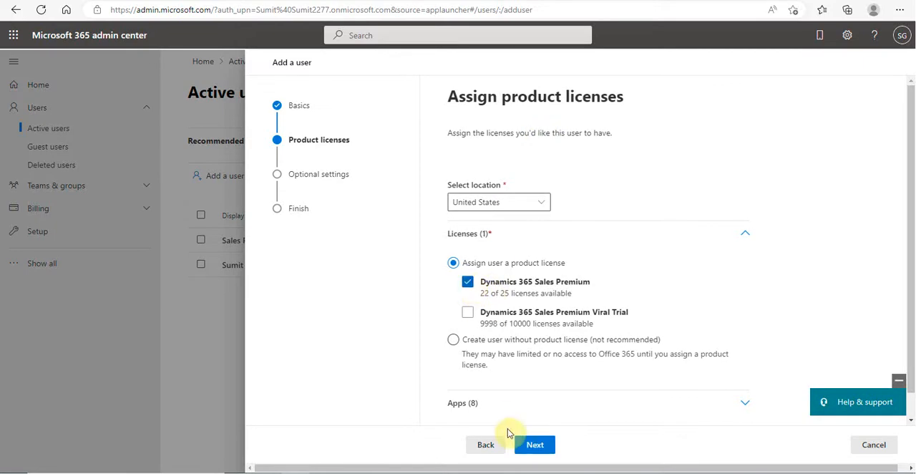
click(535, 444)
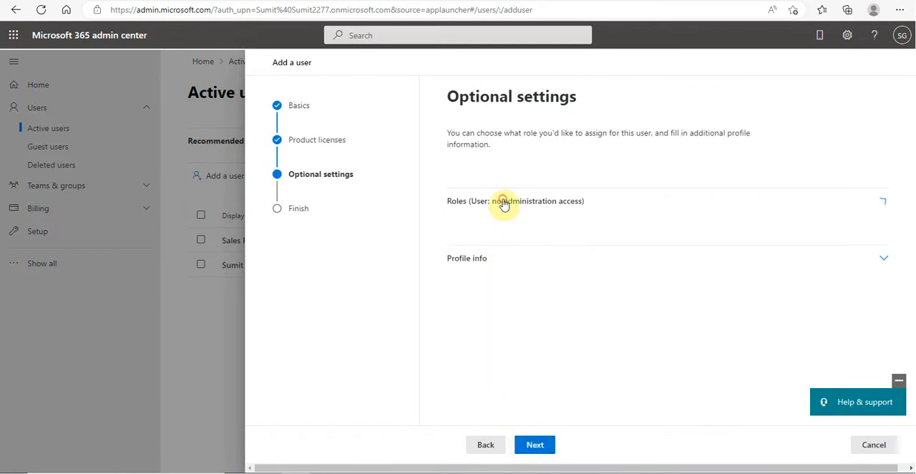
Review the admin role options, keep no admin access, and finish adding the user.
click(504, 201)
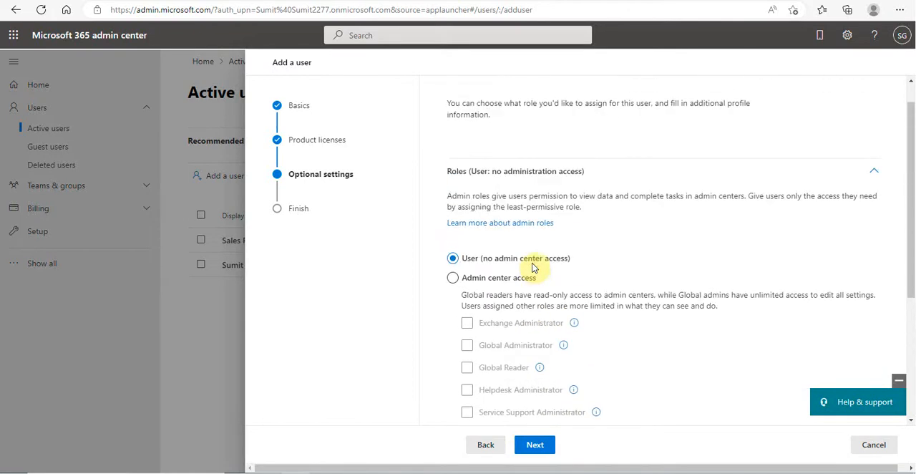
scroll(down, 3)
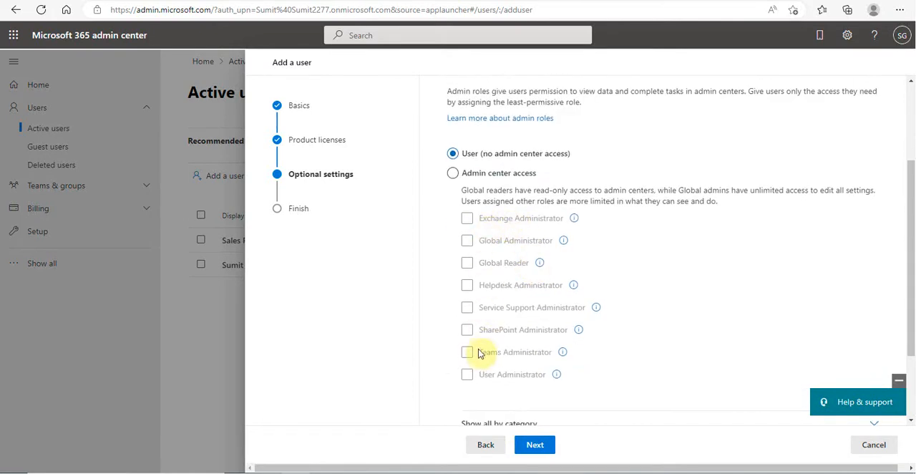
mouse_move(478, 353)
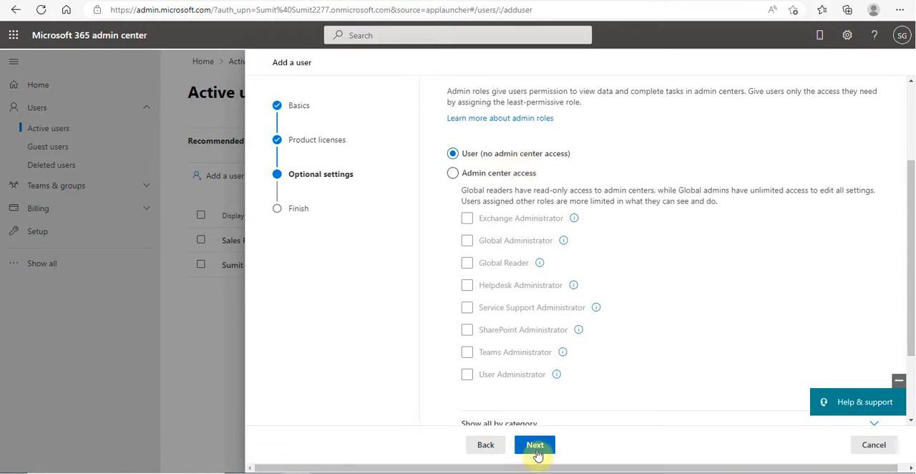
click(536, 444)
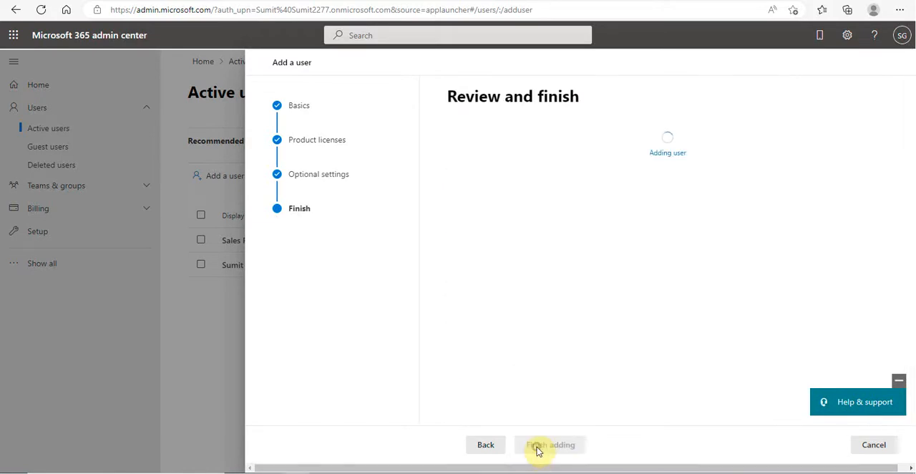
Close the confirmation that Manager was added to active users.
click(549, 443)
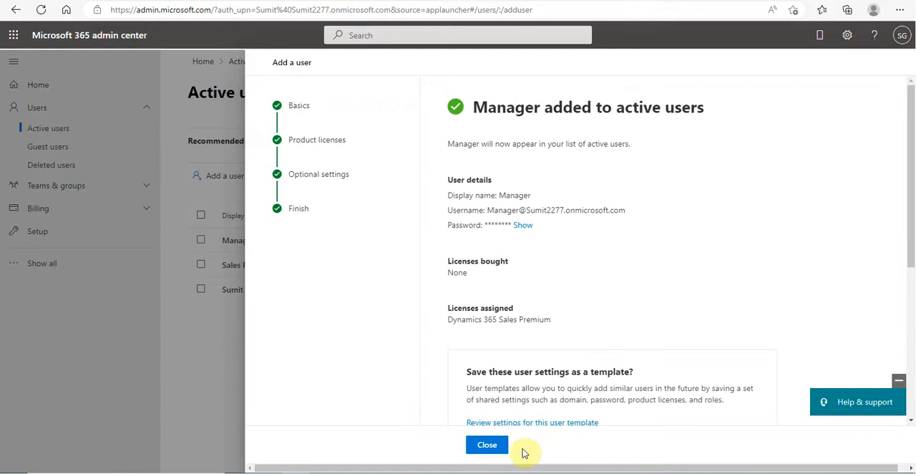
click(486, 444)
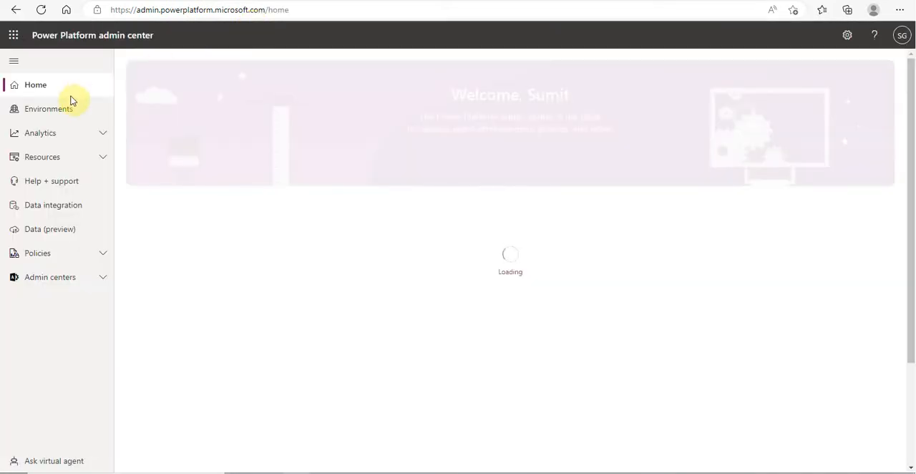
Open the Sales Trial environment and see all of its users.
click(49, 108)
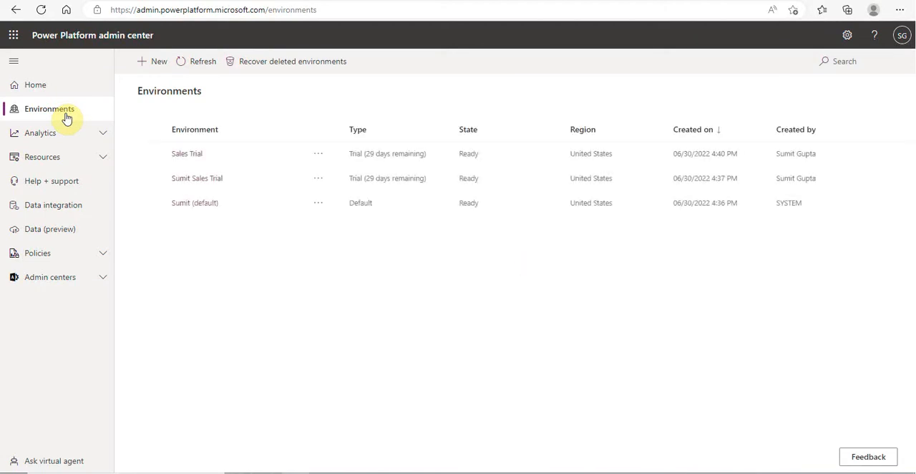
click(186, 153)
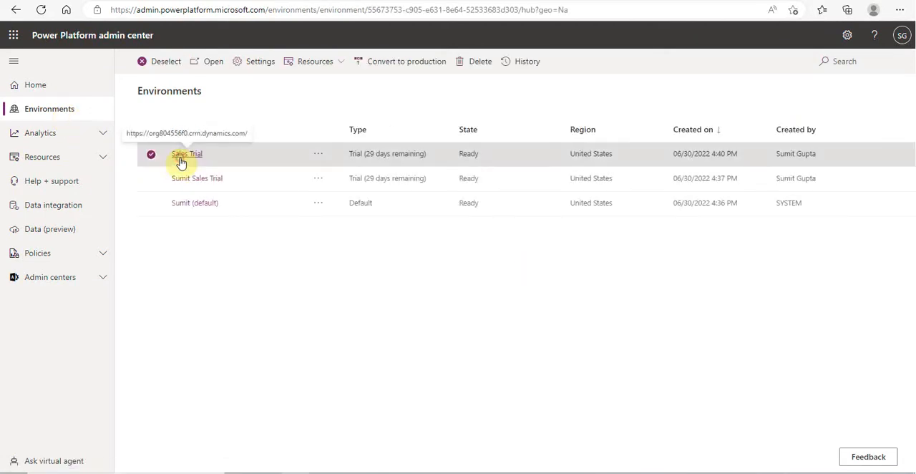
click(187, 153)
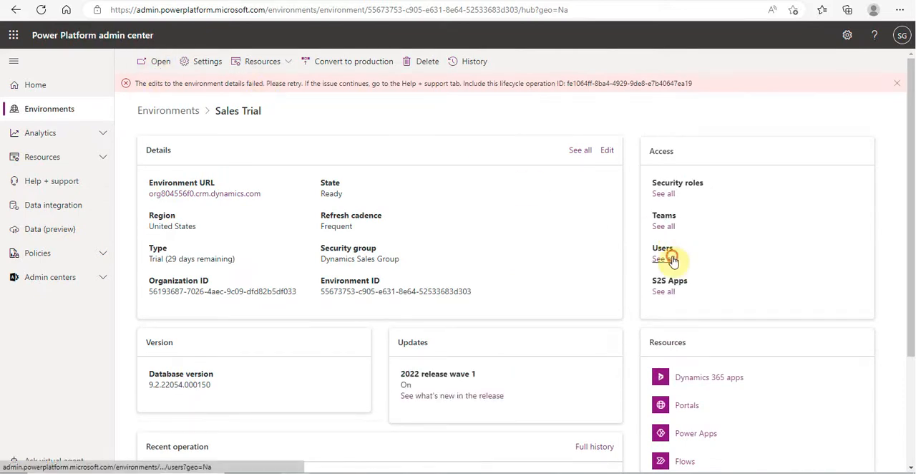
click(664, 258)
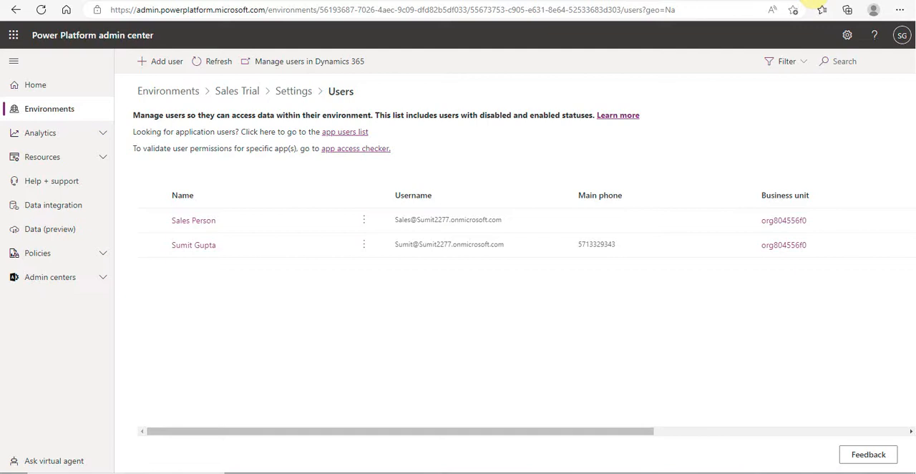
Refresh the Sales Trial user list so Manager Sales appears, then manage users in Dynamics 365.
click(218, 61)
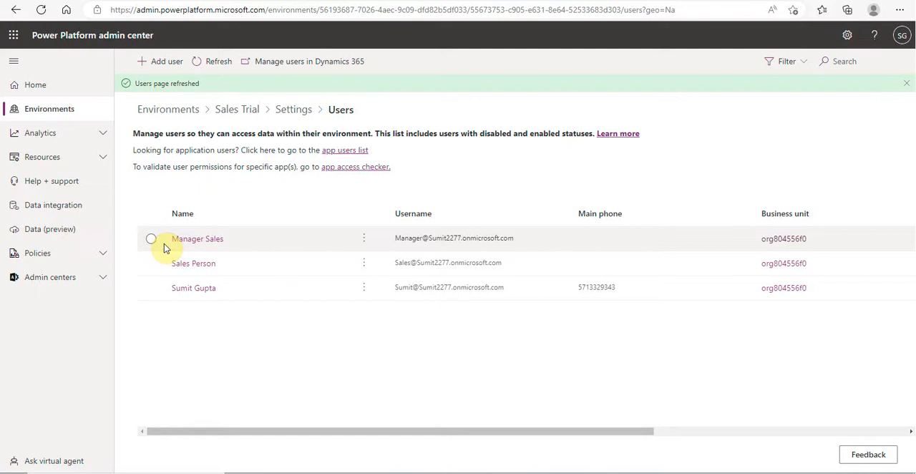
mouse_move(252, 255)
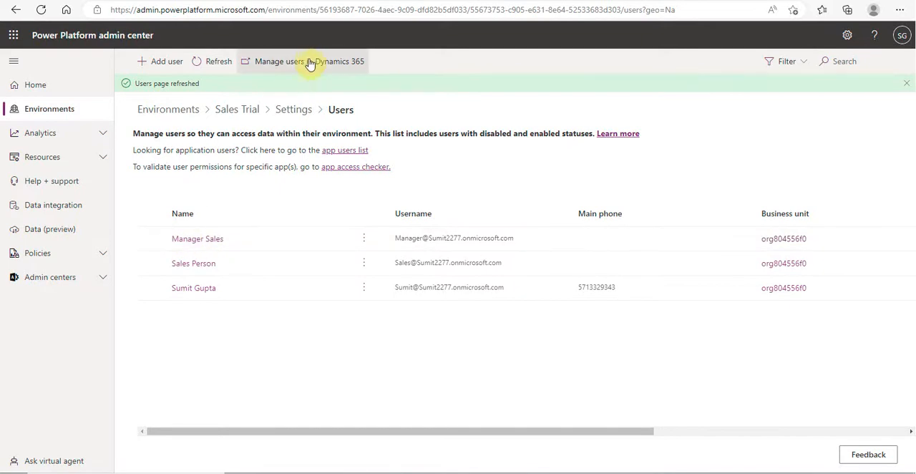
click(304, 61)
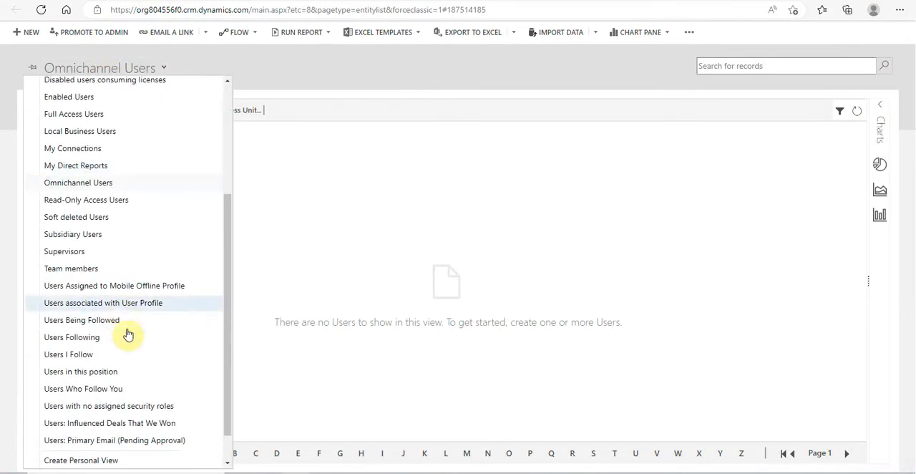
Switch to the 'Users with no assigned security roles' view showing Manager Sales.
click(109, 406)
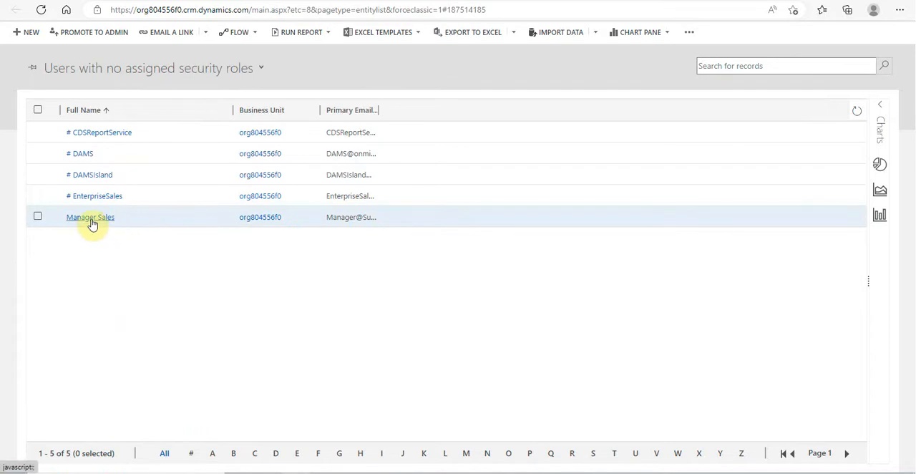
click(90, 217)
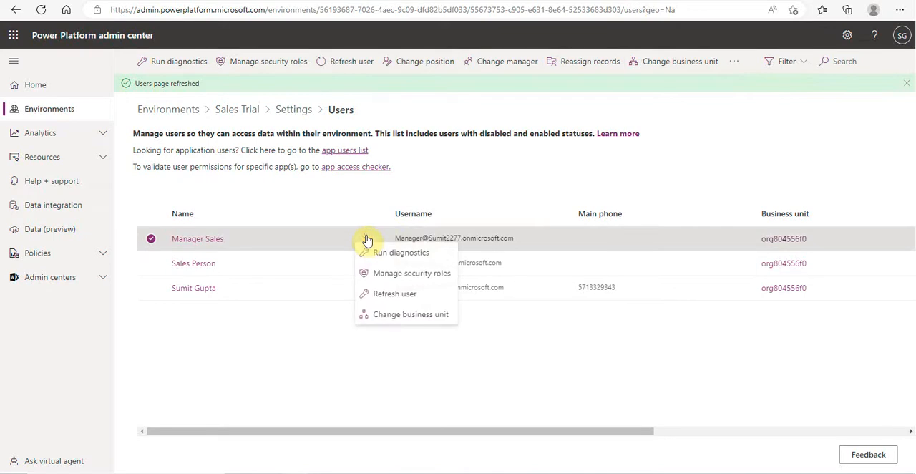
Give Manager Sales the System Administrator and System Customizer roles and save.
click(412, 272)
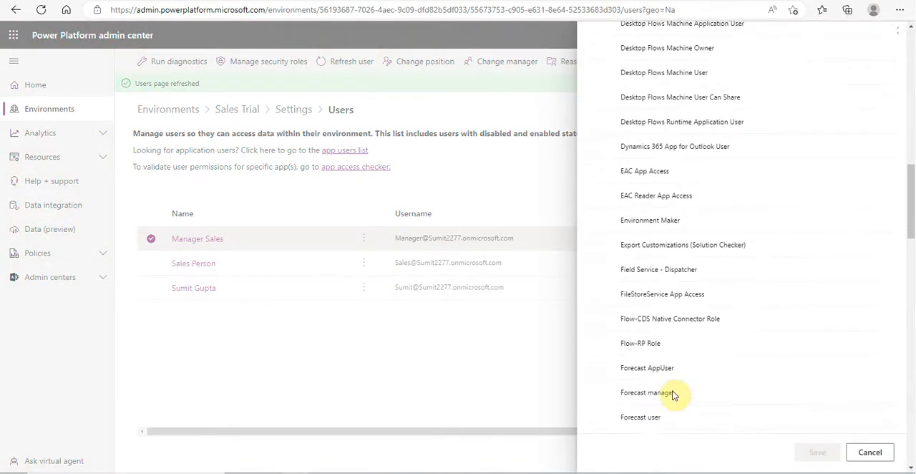
scroll(down, 3)
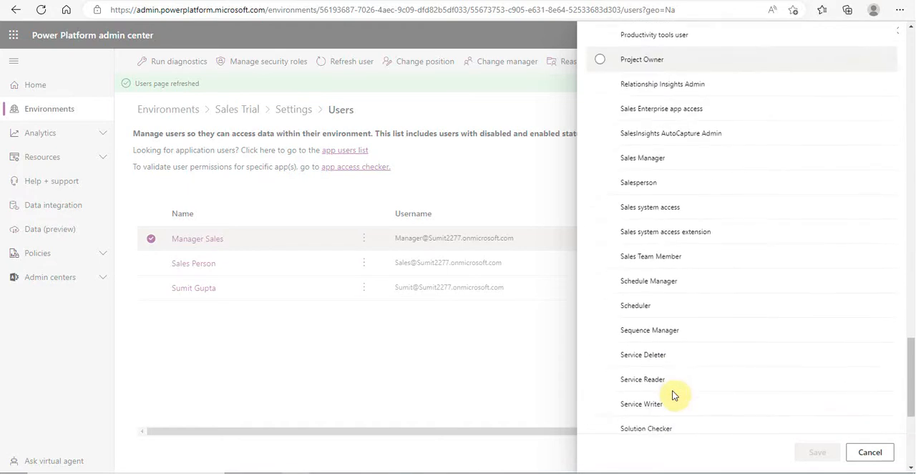
scroll(down, 3)
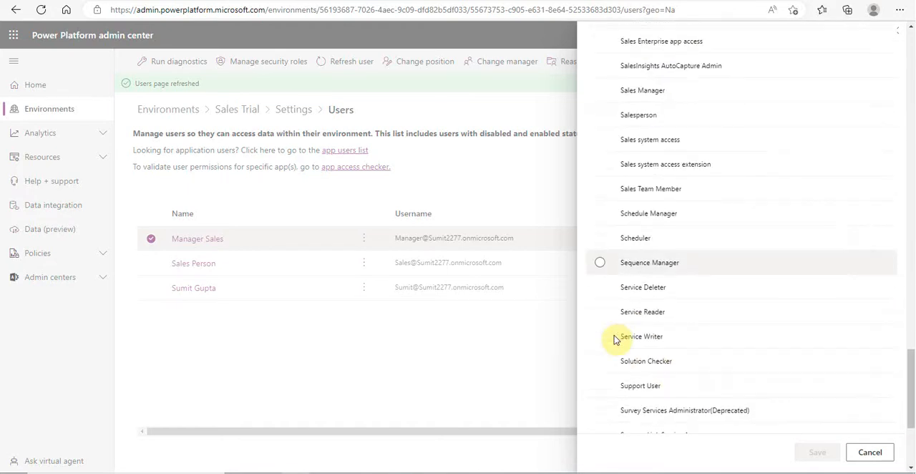
scroll(down, 3)
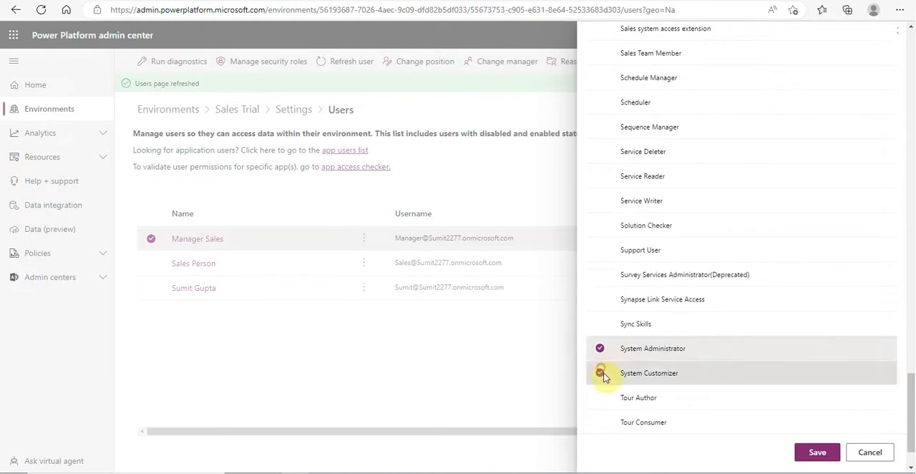
click(816, 453)
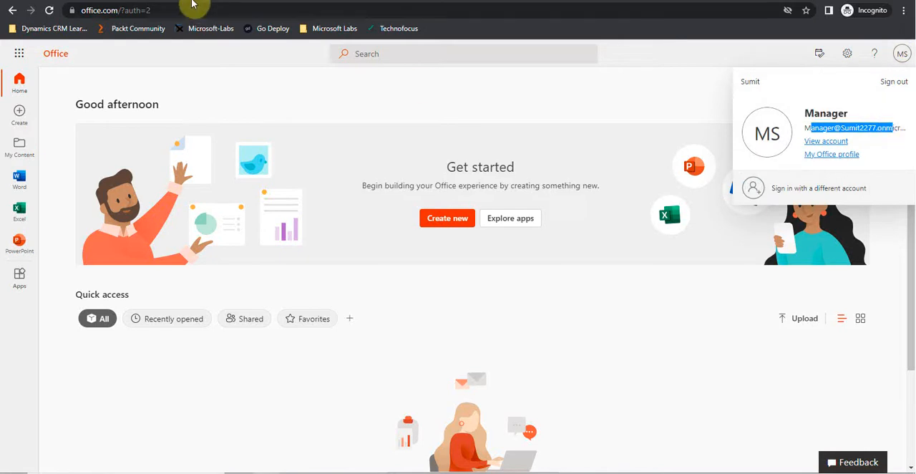
text(https://org804556f0.crm.dynamics.com/)
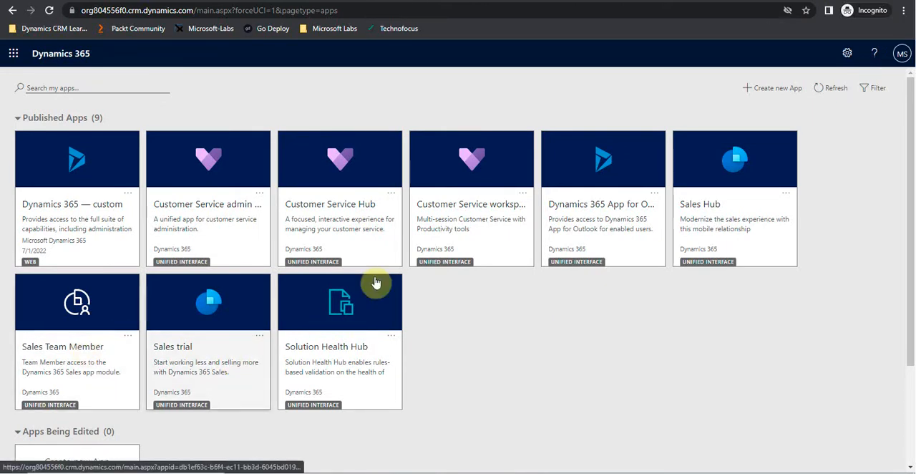
Launch the Sales Hub app from Published Apps as the Manager user, landing on its empty work items list.
click(734, 214)
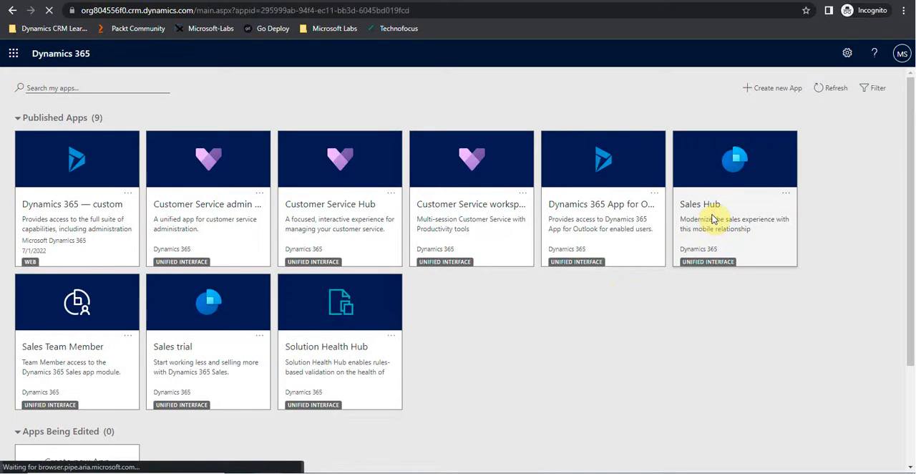
click(734, 159)
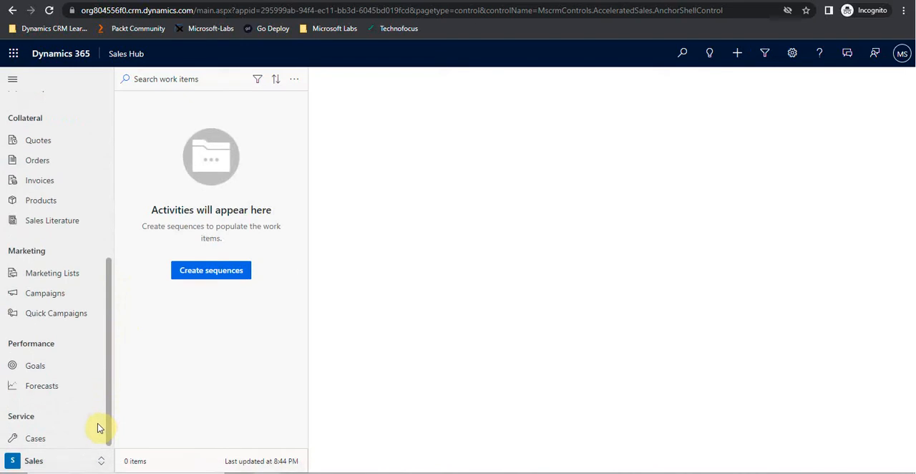
mouse_move(532, 229)
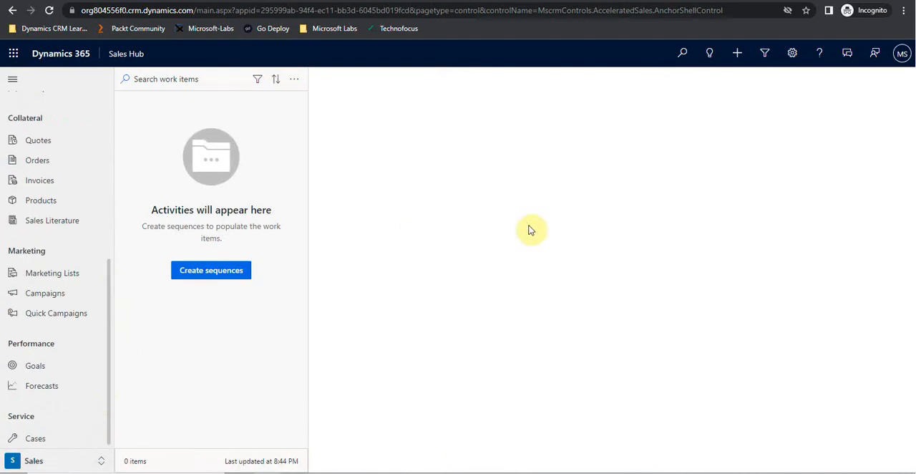